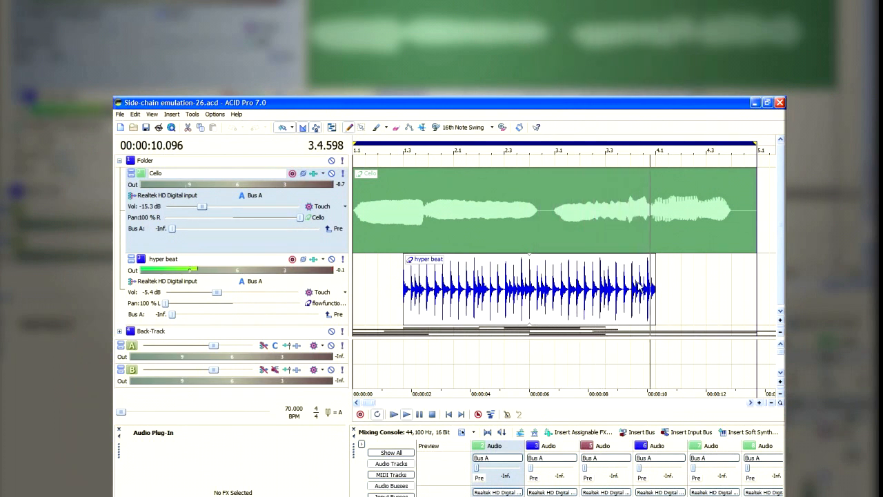
- Start and stop playback several times to audition the current mix
{"action": "left_click", "coordinate": [405, 414]}
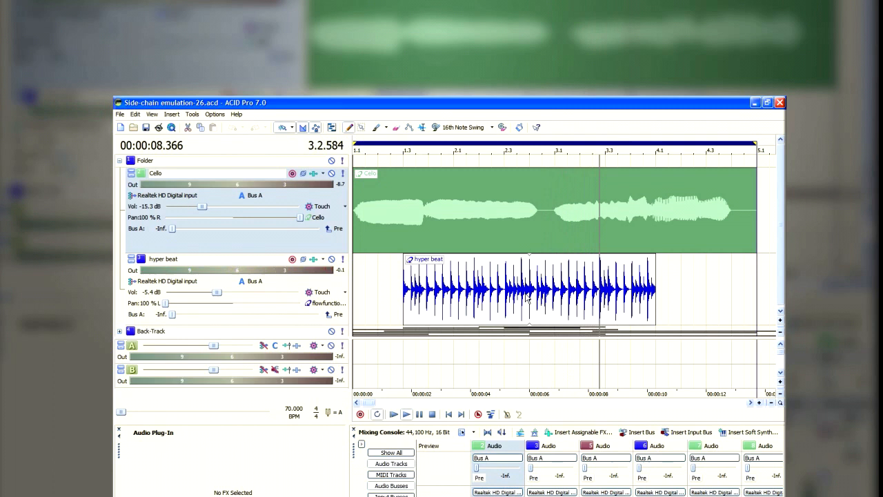
{"action": "left_click", "coordinate": [393, 414]}
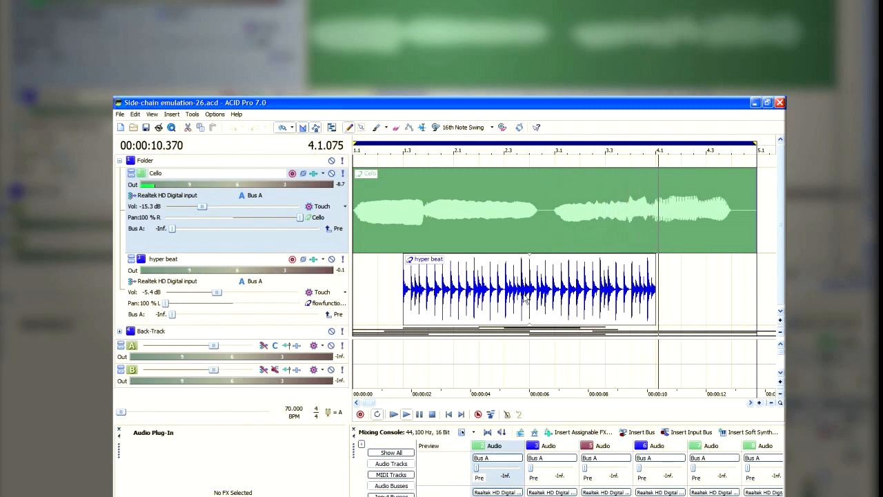
{"action": "left_click", "coordinate": [406, 414]}
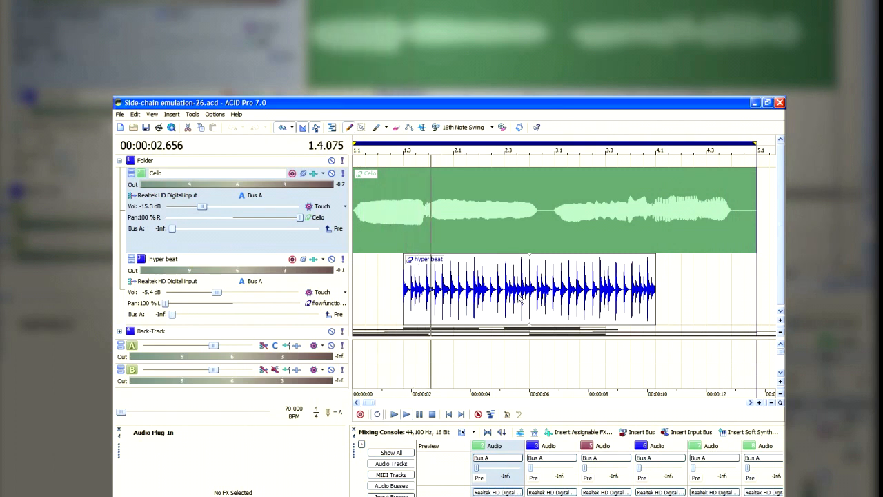
{"action": "left_click", "coordinate": [393, 414]}
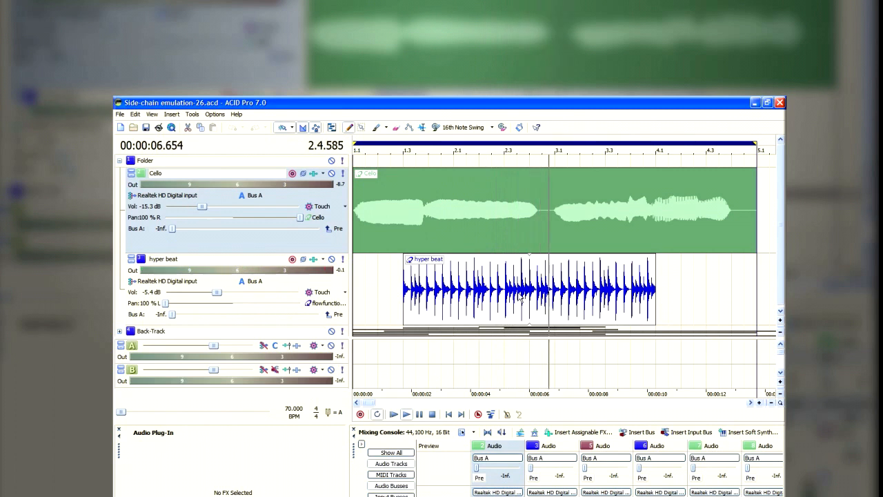
{"action": "left_click", "coordinate": [405, 414]}
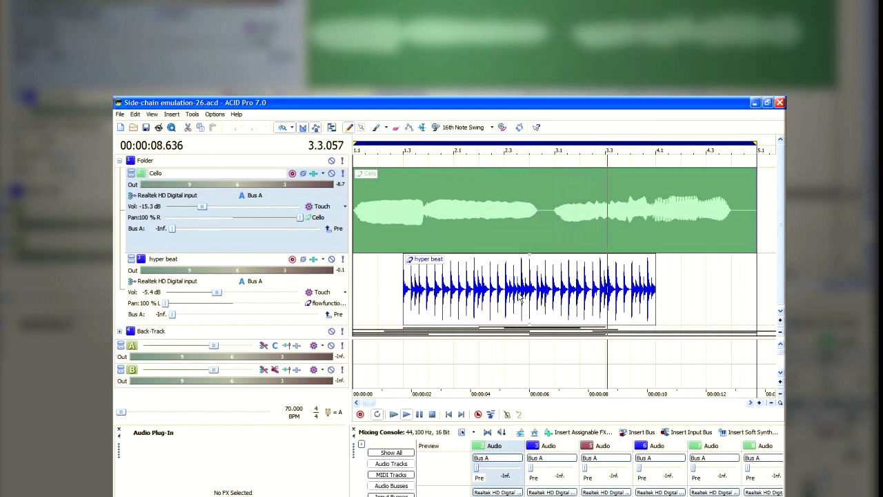
{"action": "left_click", "coordinate": [405, 414]}
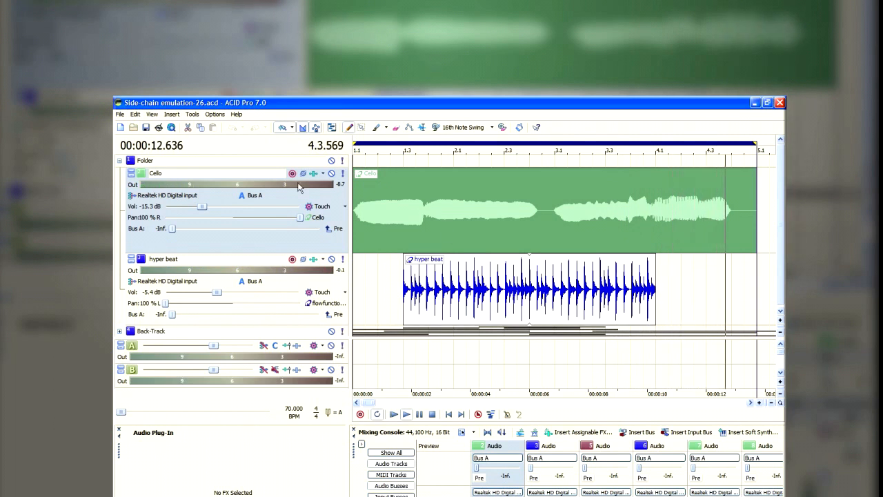
- Check the Cello and hyper beat output routing without changing it
{"action": "left_click", "coordinate": [253, 195]}
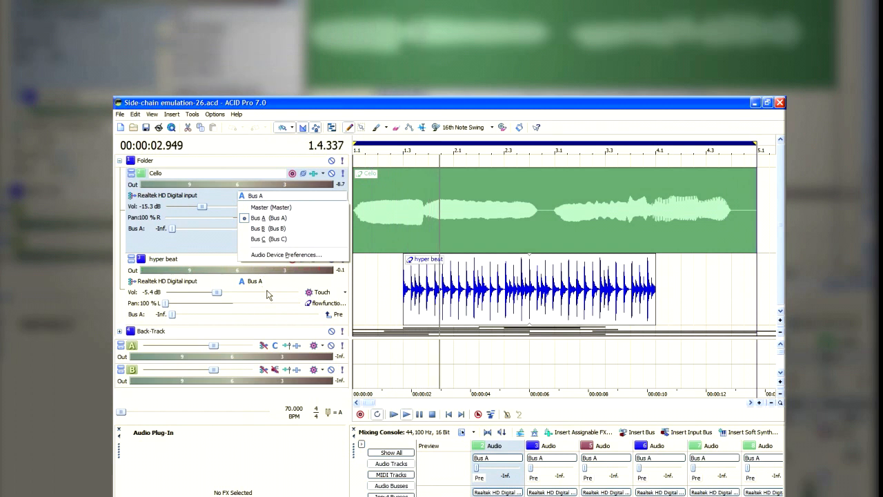
{"action": "left_click", "coordinate": [254, 281]}
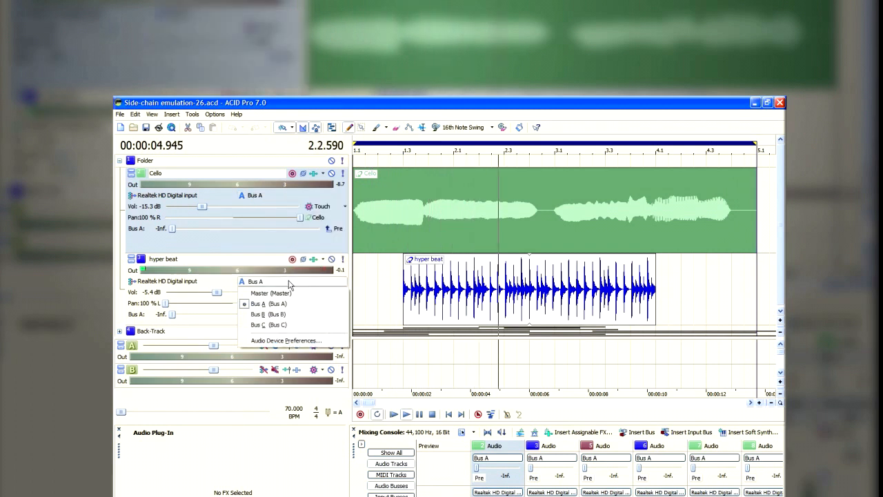
{"action": "left_click", "coordinate": [265, 304]}
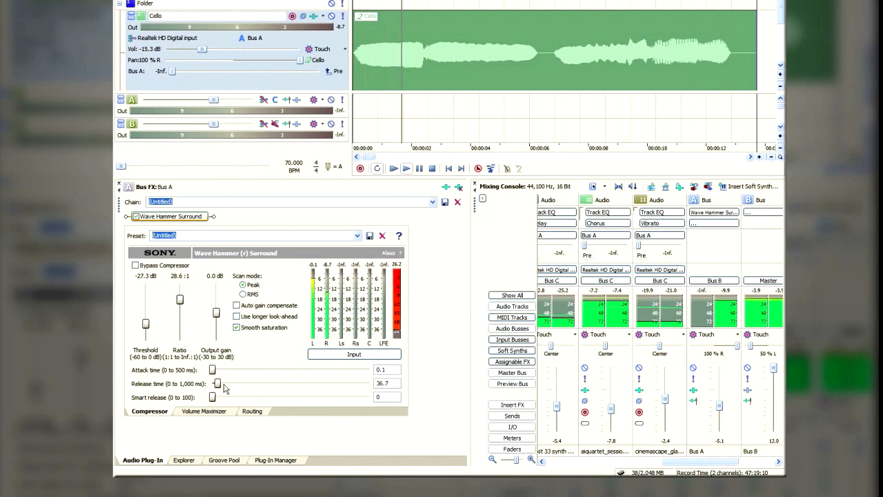
- On the Routing tab, tick L for control signal and R for channels to affect
{"action": "left_click", "coordinate": [253, 410]}
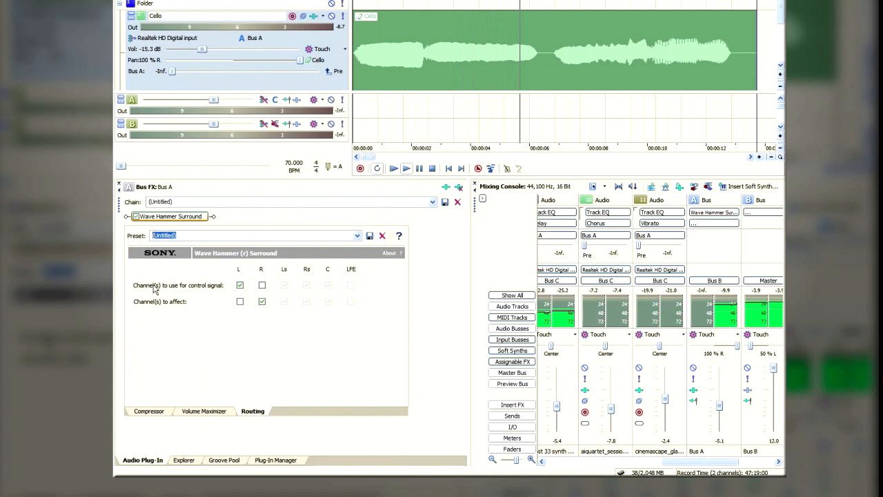
{"action": "left_click", "coordinate": [262, 301]}
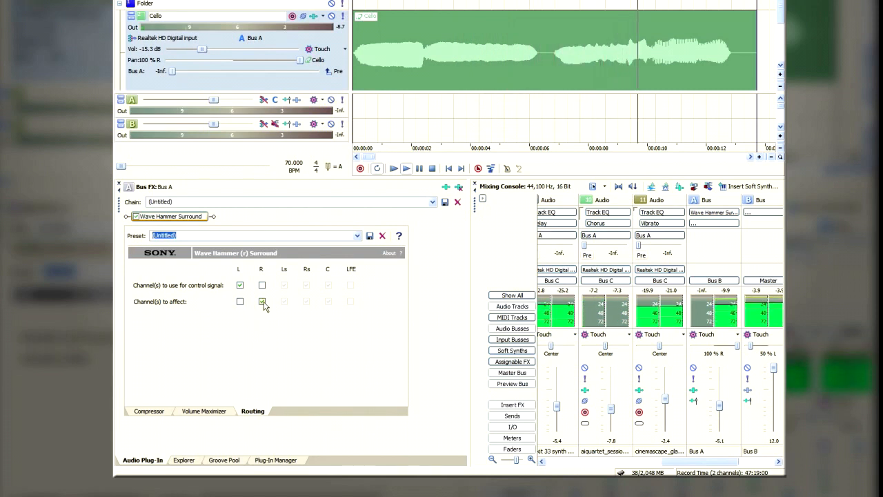
{"action": "left_click", "coordinate": [262, 302]}
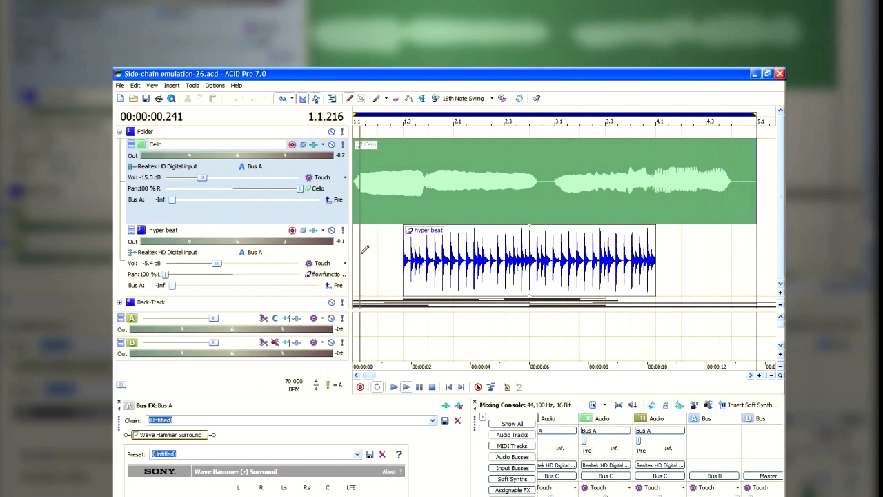
{"action": "left_click", "coordinate": [405, 386]}
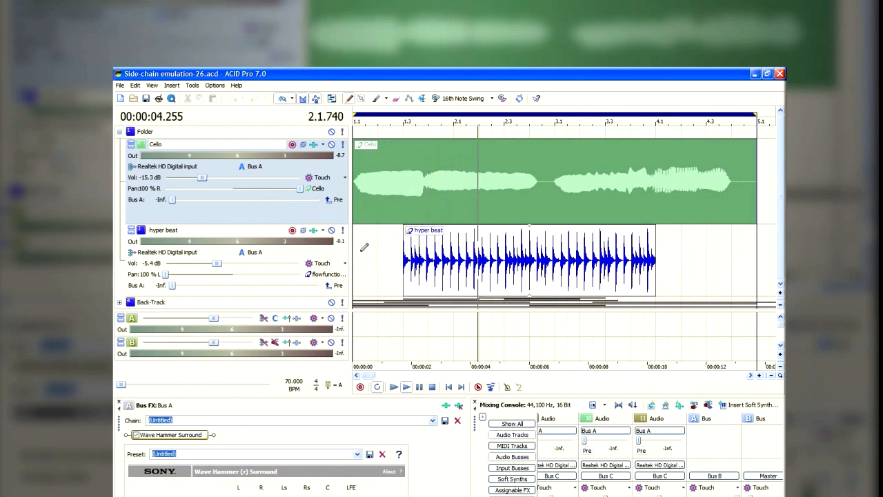
{"action": "left_click", "coordinate": [406, 387]}
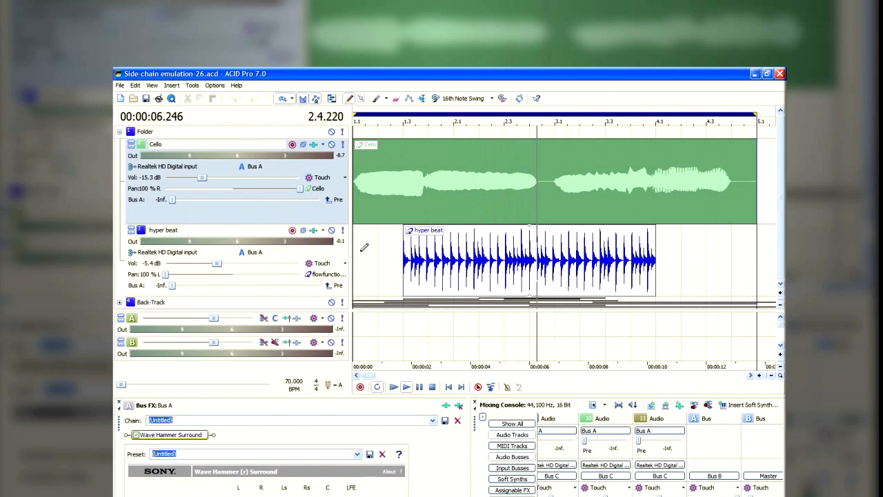
{"action": "left_click", "coordinate": [406, 387]}
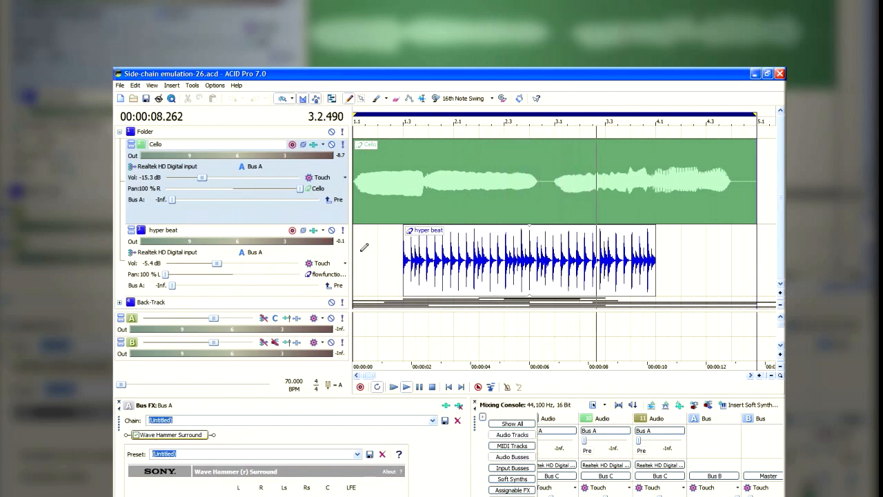
{"action": "left_click", "coordinate": [406, 386]}
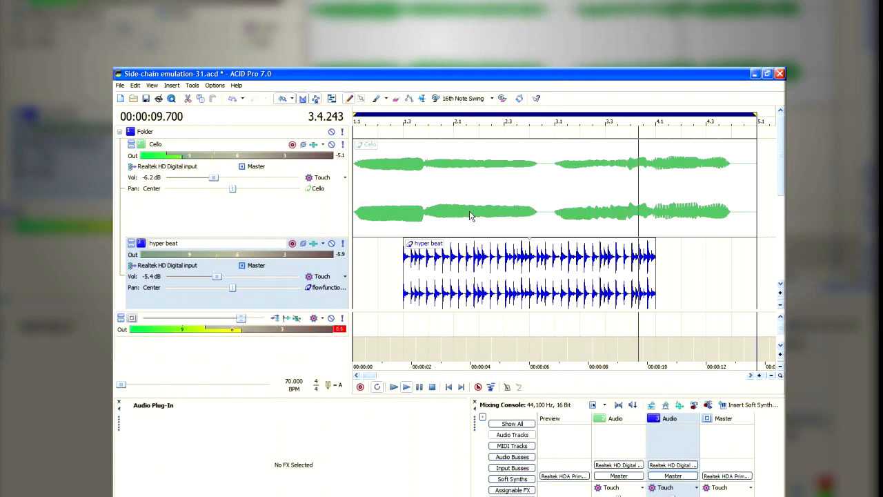
- Play Side-chain emulation-31, stop at the start, then right-click the hyper beat event
{"action": "left_click", "coordinate": [432, 386]}
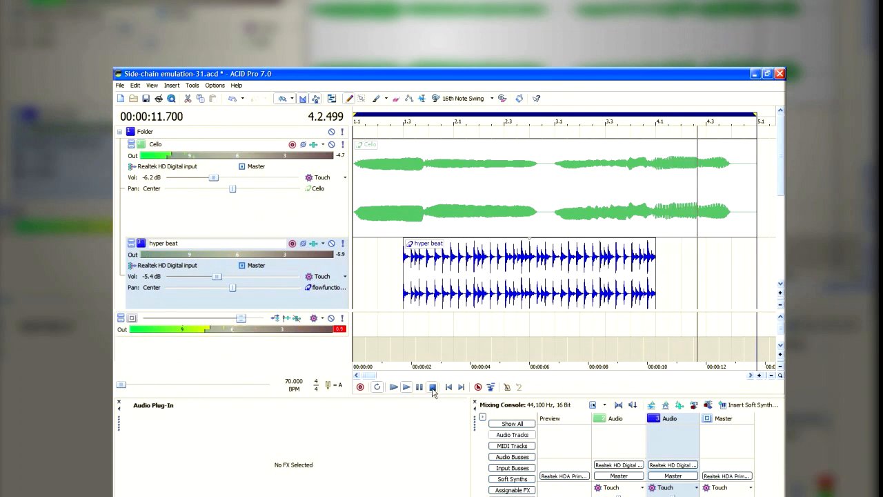
{"action": "left_click", "coordinate": [432, 387]}
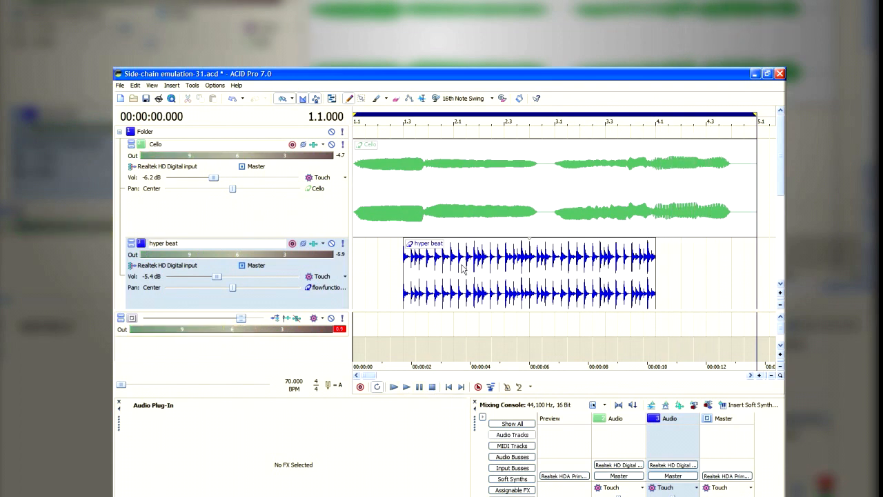
{"action": "mouse_move", "coordinate": [466, 287]}
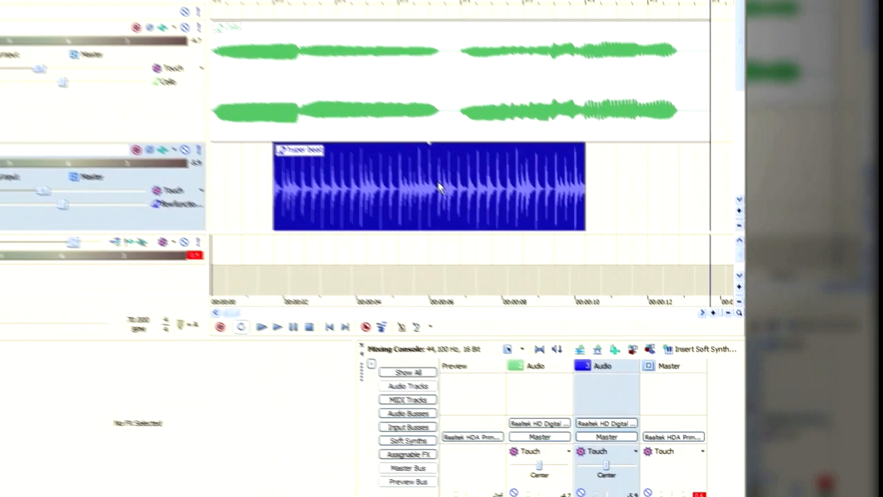
{"action": "right_click", "coordinate": [442, 190]}
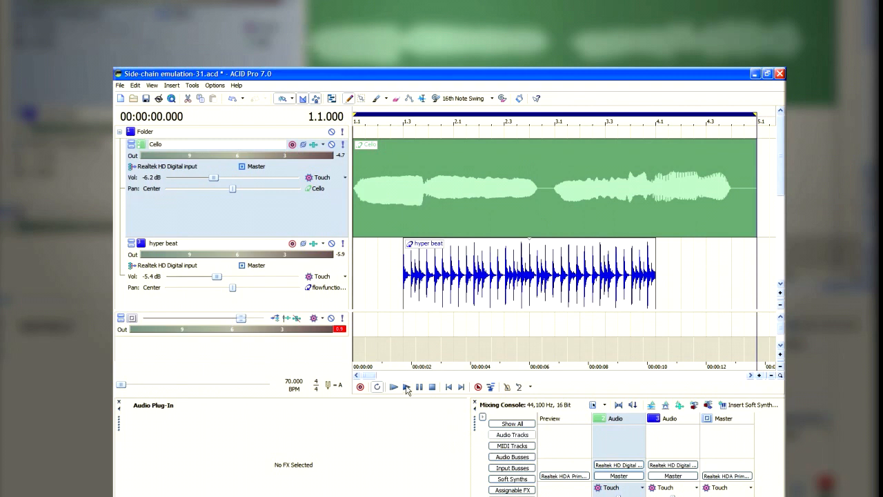
- Pan Cello 100% right and hyper beat 100% left
{"action": "left_click", "coordinate": [406, 386]}
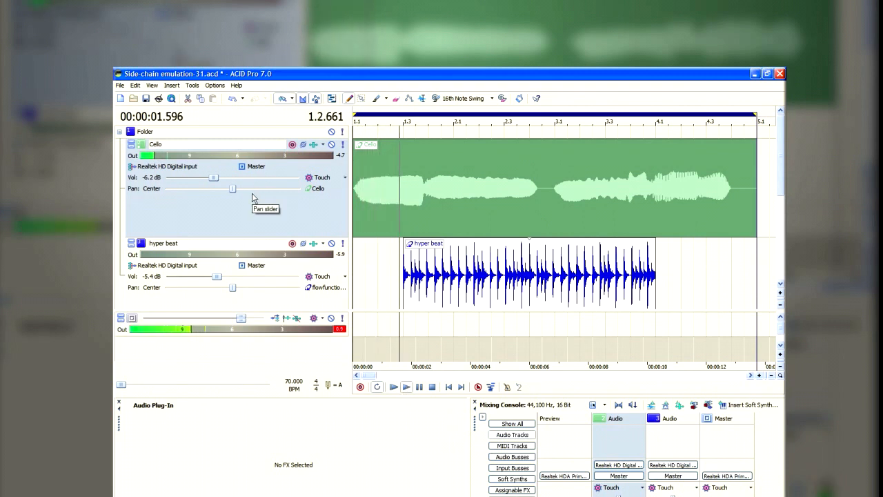
{"action": "left_click", "coordinate": [406, 386]}
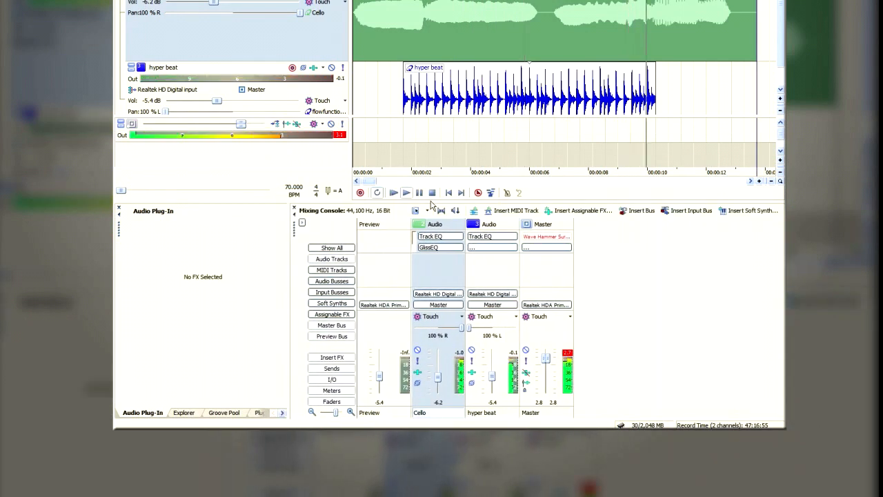
- Insert Bus A and Bus B, giving both tracks Bus A sends at -Inf
{"action": "scroll", "scroll_direction": "up", "scroll_amount": 3}
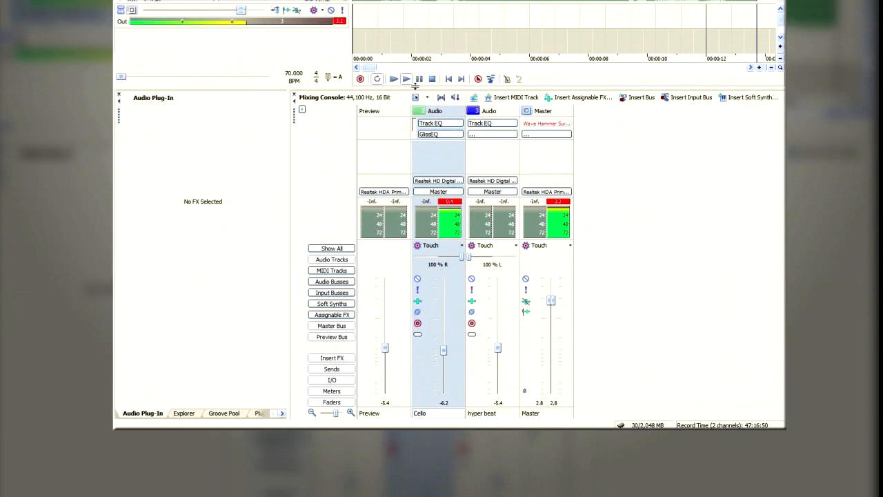
{"action": "left_click", "coordinate": [637, 97]}
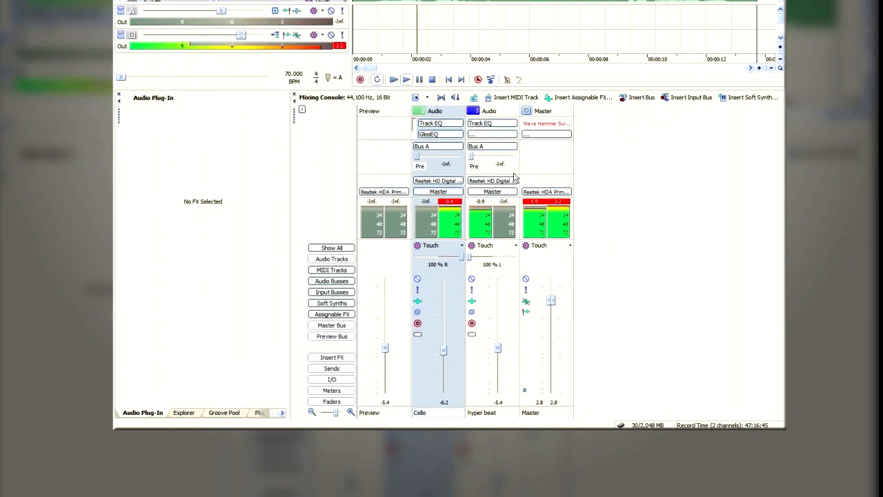
{"action": "left_click", "coordinate": [332, 247]}
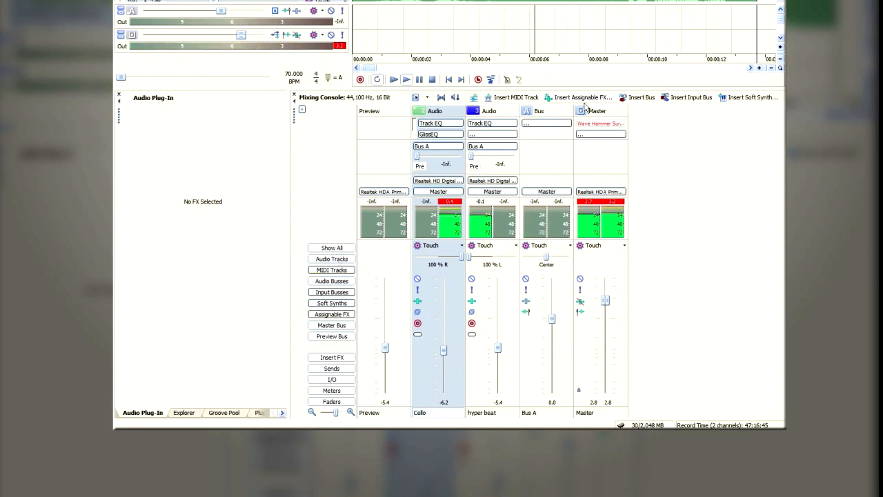
{"action": "left_click", "coordinate": [640, 96]}
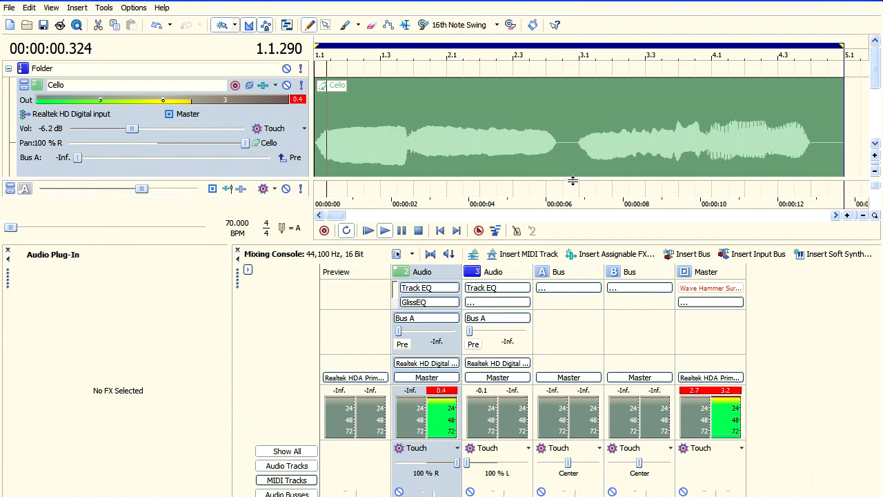
- Switch the Cello track's output from Master to Bus A
{"action": "left_click", "coordinate": [384, 230]}
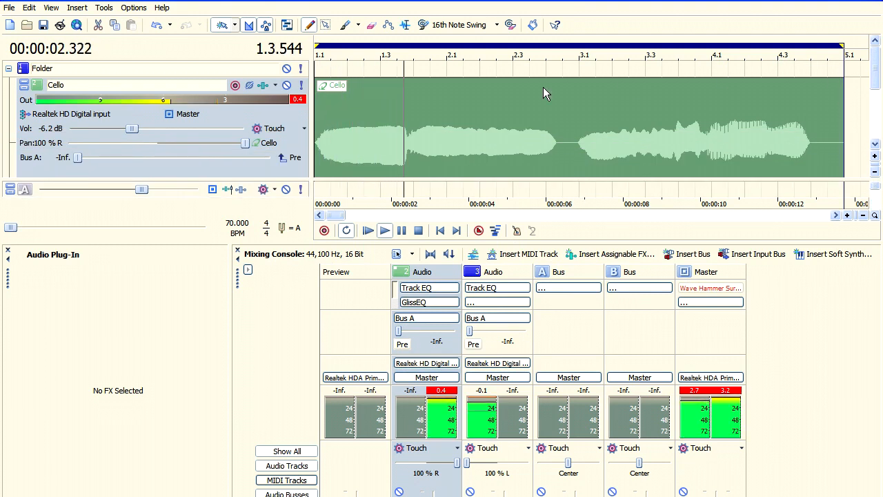
{"action": "left_click", "coordinate": [187, 114]}
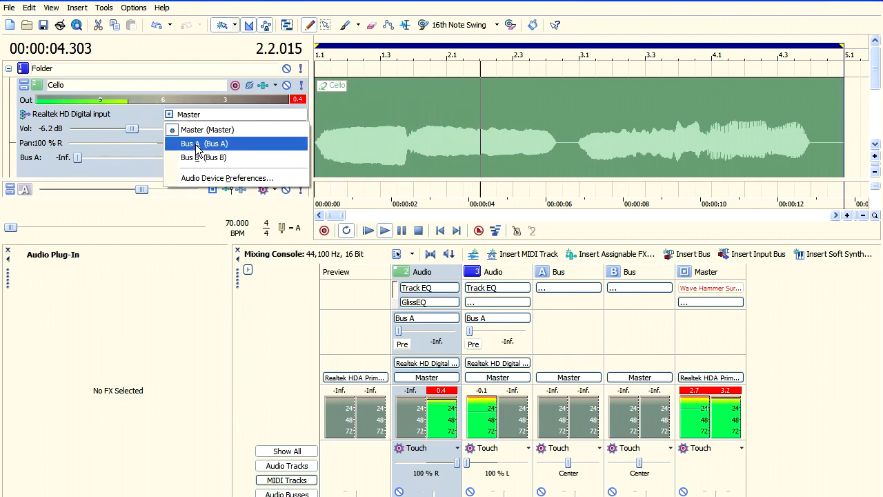
{"action": "left_click", "coordinate": [204, 143]}
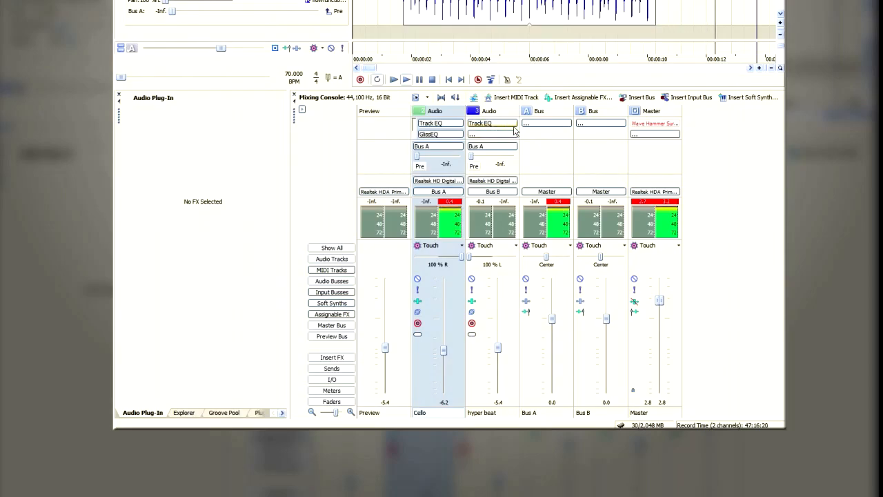
- Put Dynamics > Sony Wave Hammer Surround on Bus A's insert FX slot
{"action": "left_click", "coordinate": [545, 122]}
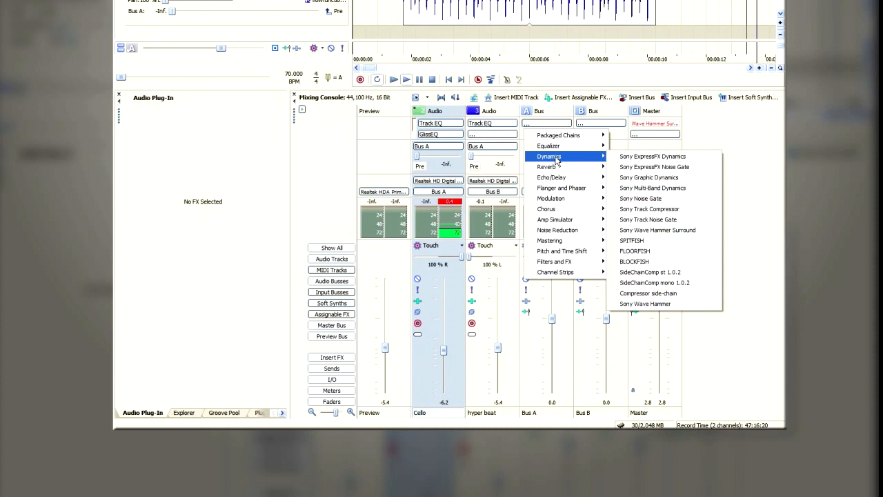
{"action": "mouse_move", "coordinate": [585, 161]}
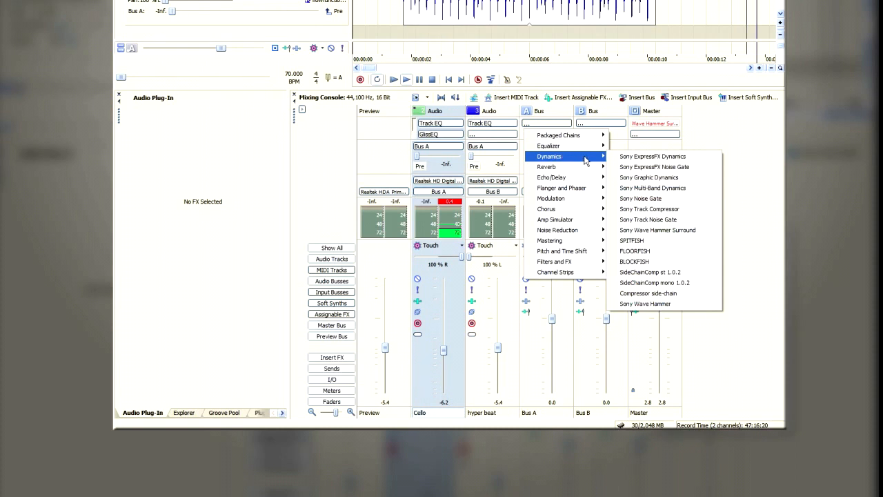
{"action": "mouse_move", "coordinate": [665, 230]}
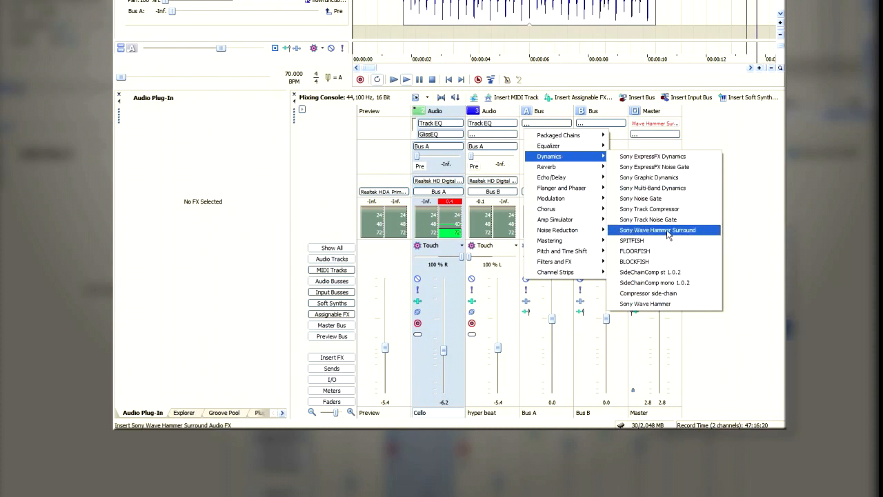
{"action": "left_click", "coordinate": [656, 229]}
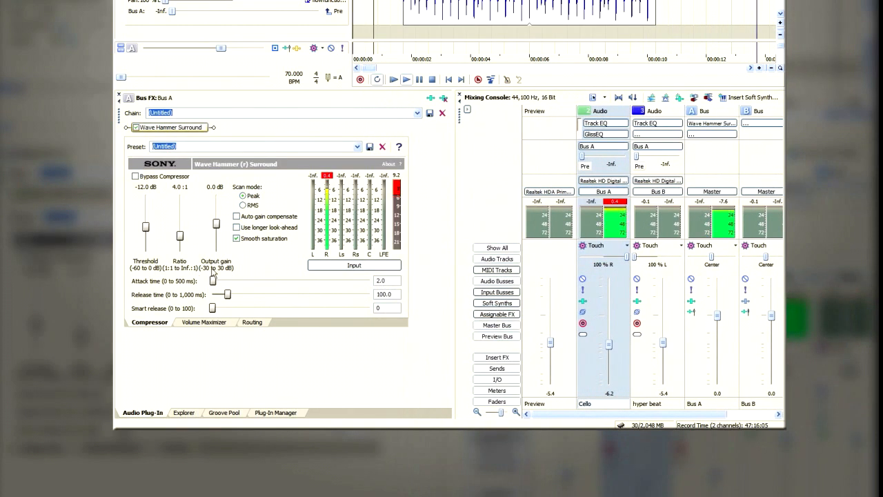
- Set release to 30.1 ms, attack to 0.2 ms and ratio to 28.0:1
{"action": "left_click_drag", "start_coordinate": [236, 294], "coordinate": [223, 294]}
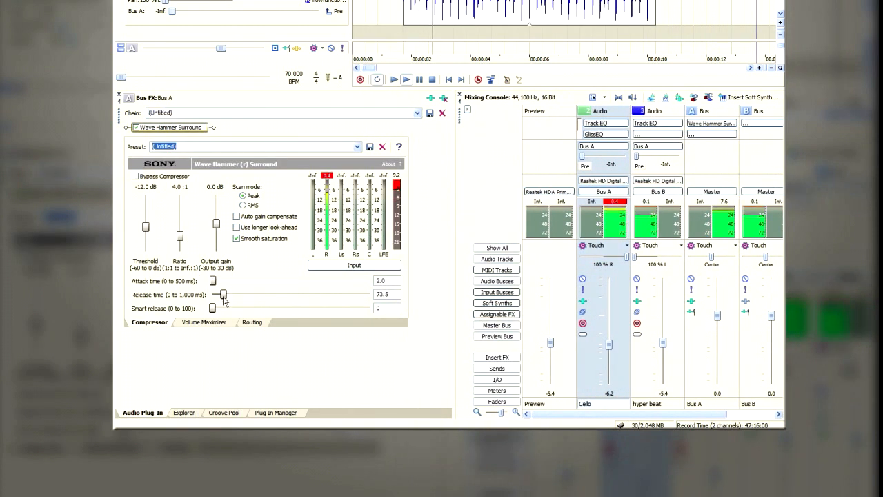
{"action": "left_click_drag", "start_coordinate": [222, 294], "coordinate": [216, 294]}
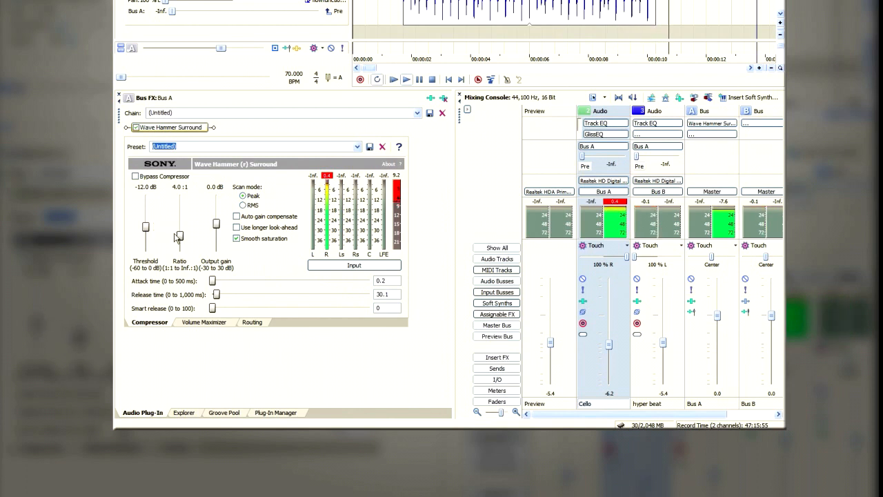
{"action": "left_click_drag", "start_coordinate": [179, 236], "coordinate": [180, 211]}
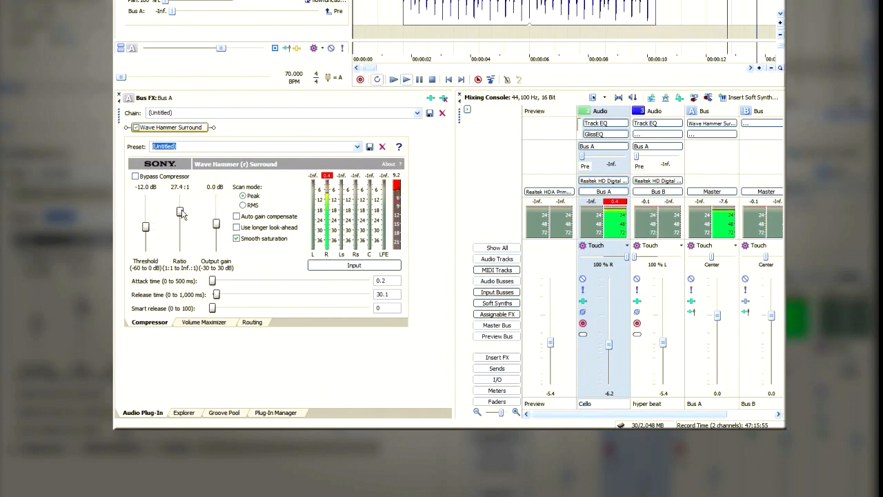
{"action": "left_click_drag", "start_coordinate": [179, 220], "coordinate": [179, 210]}
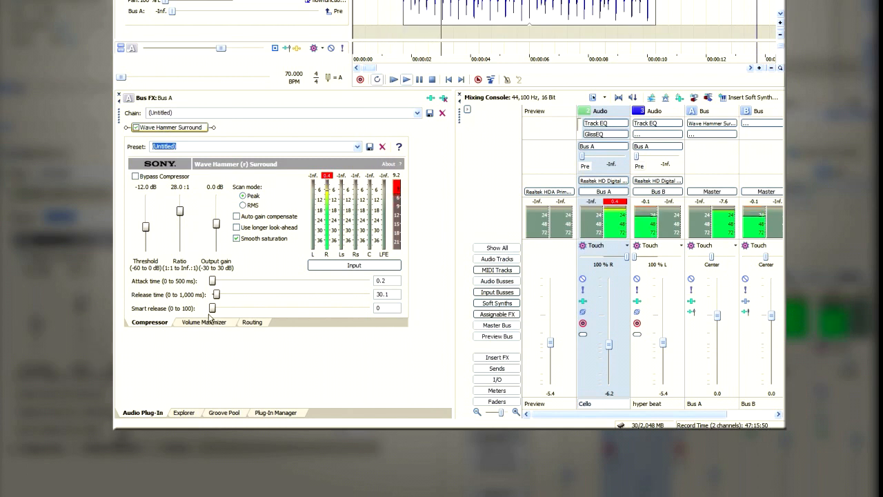
- On the Routing tab, untick L under channels to affect and R under control signal
{"action": "left_click", "coordinate": [252, 322]}
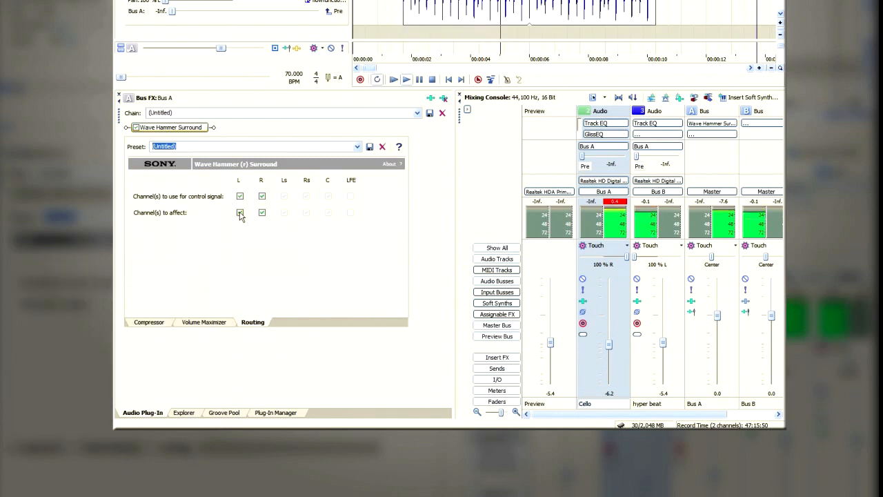
{"action": "left_click", "coordinate": [262, 196]}
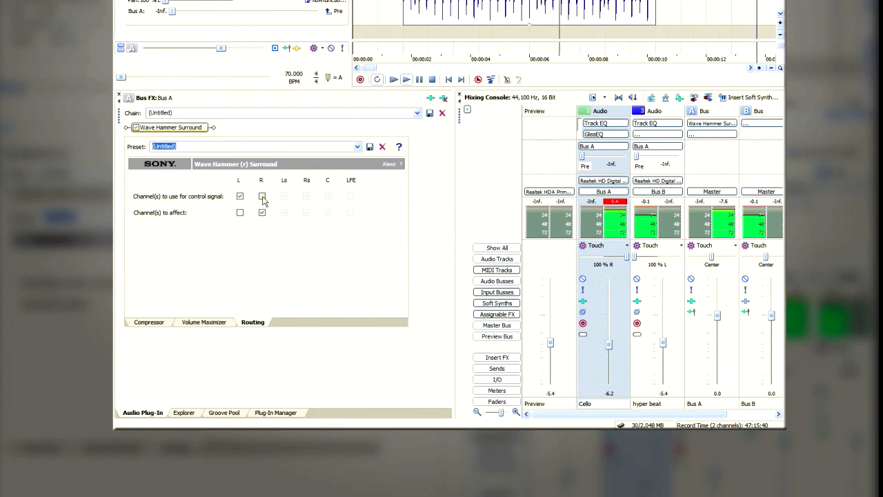
{"action": "left_click", "coordinate": [241, 196]}
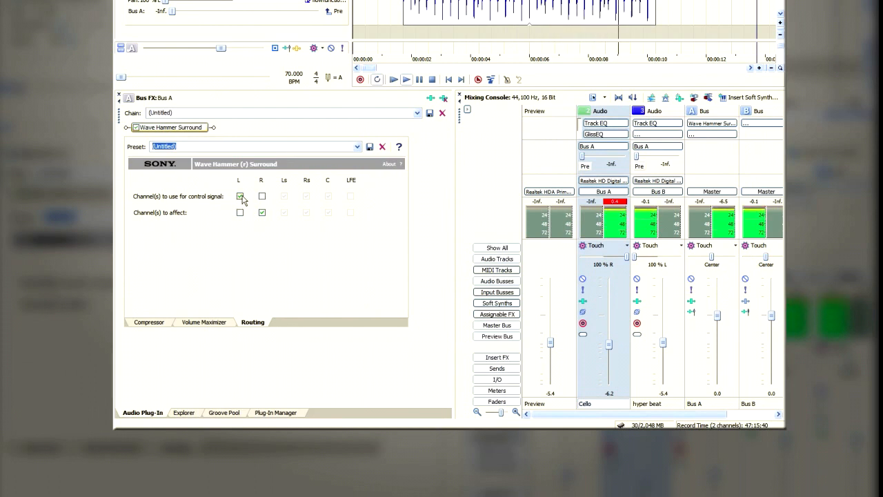
{"action": "left_click", "coordinate": [262, 213]}
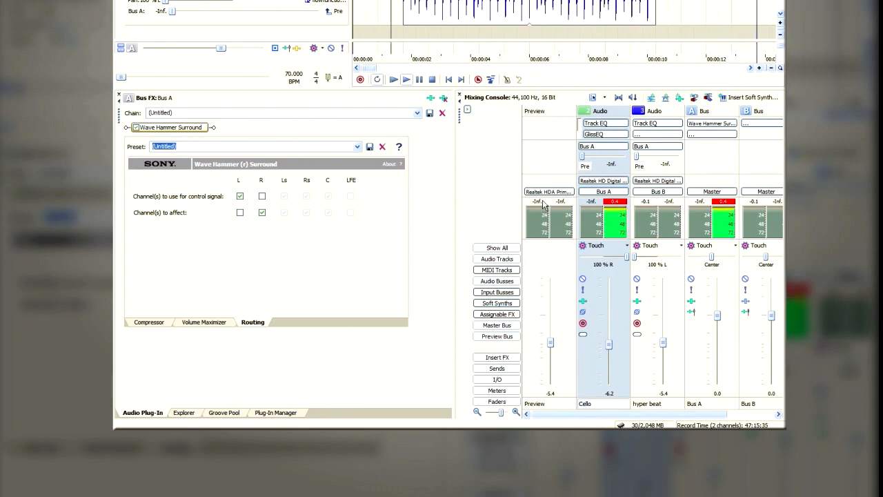
{"action": "mouse_move", "coordinate": [516, 207]}
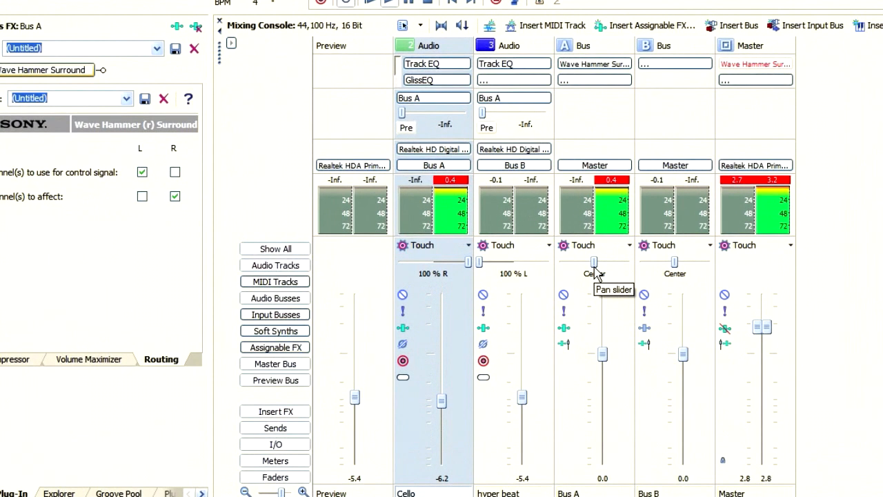
- Drag Bus A's pan slider to 100% R
{"action": "left_click_drag", "start_coordinate": [594, 261], "coordinate": [628, 261]}
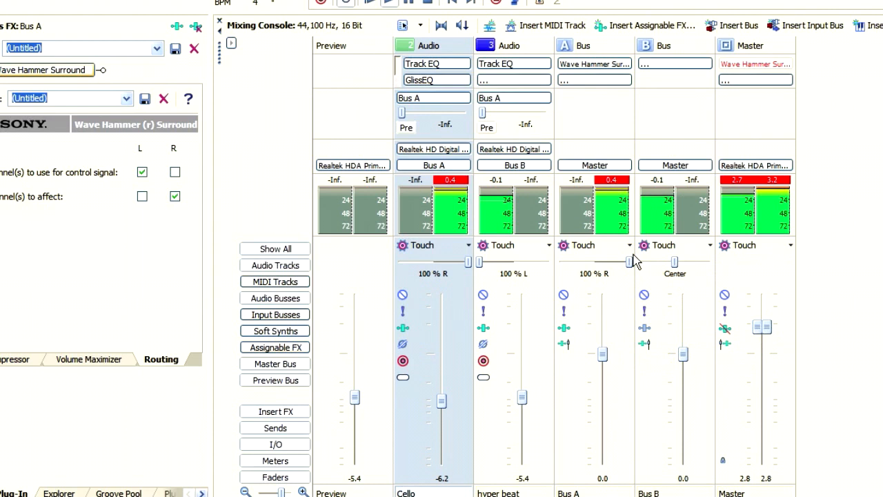
{"action": "mouse_move", "coordinate": [630, 260]}
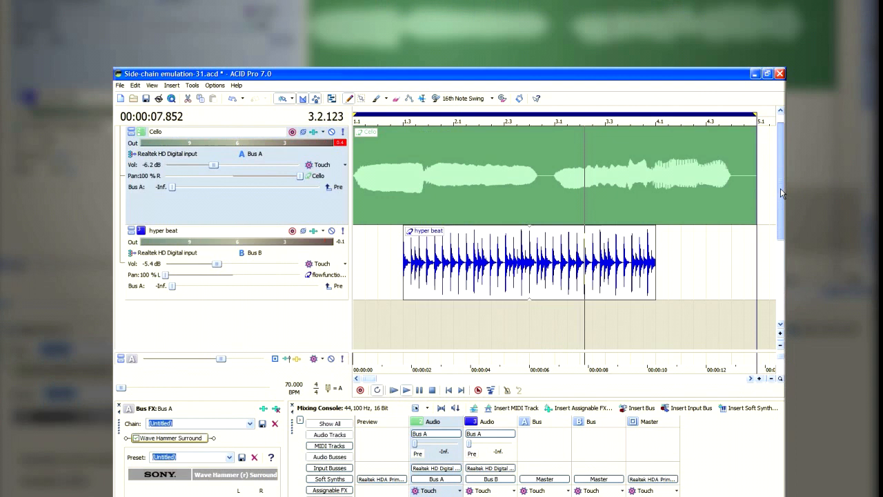
- Change hyper beat's output from Bus B to Bus A and play the project
{"action": "left_click", "coordinate": [250, 252]}
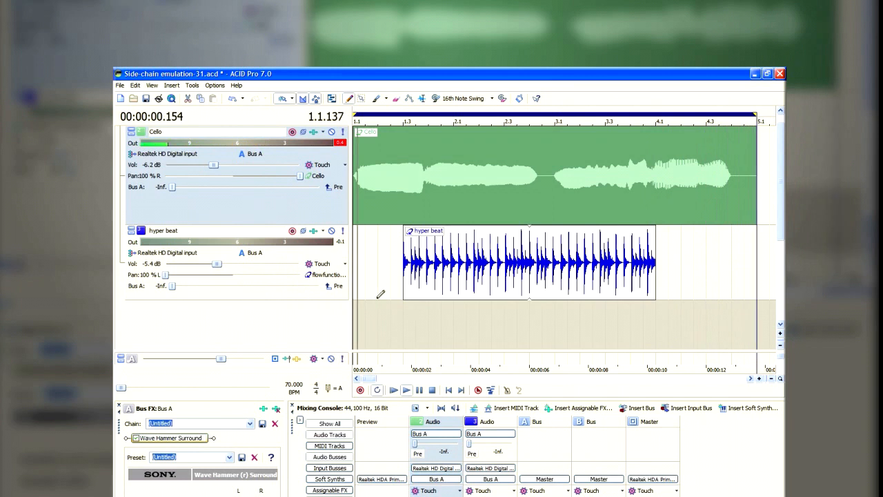
{"action": "left_click", "coordinate": [393, 390]}
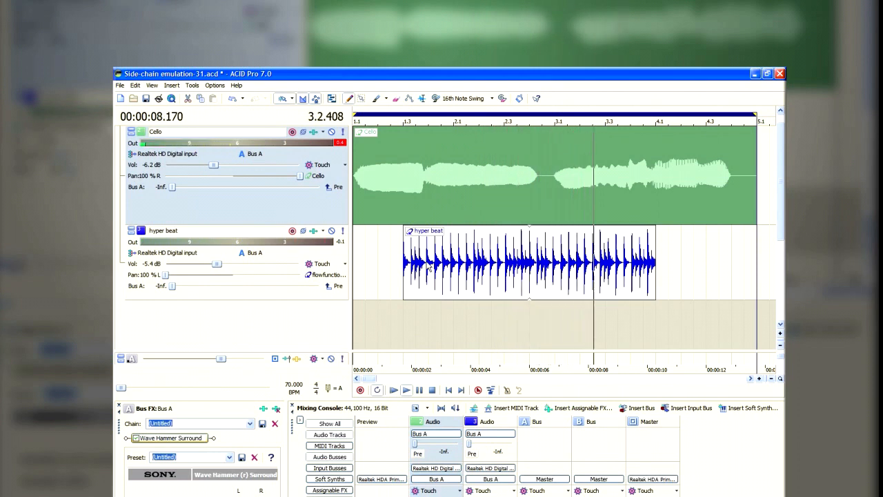
{"action": "left_click", "coordinate": [406, 390]}
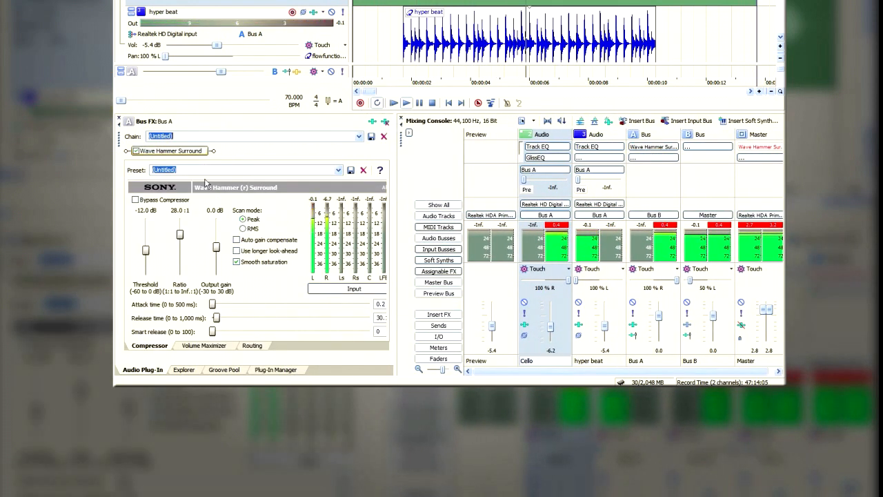
- On the Volume Maximizer tab, lower the Wave Hammer output level to about -1.5 dB
{"action": "left_click", "coordinate": [203, 345]}
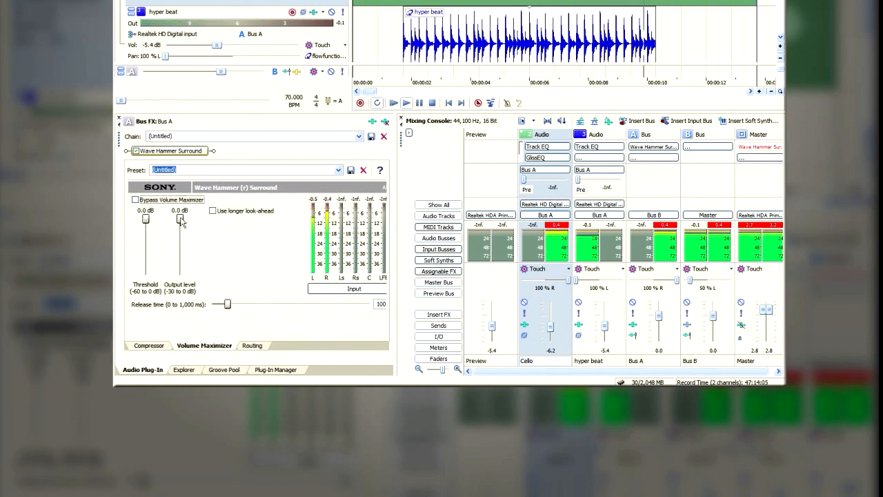
{"action": "left_click_drag", "start_coordinate": [180, 218], "coordinate": [180, 232]}
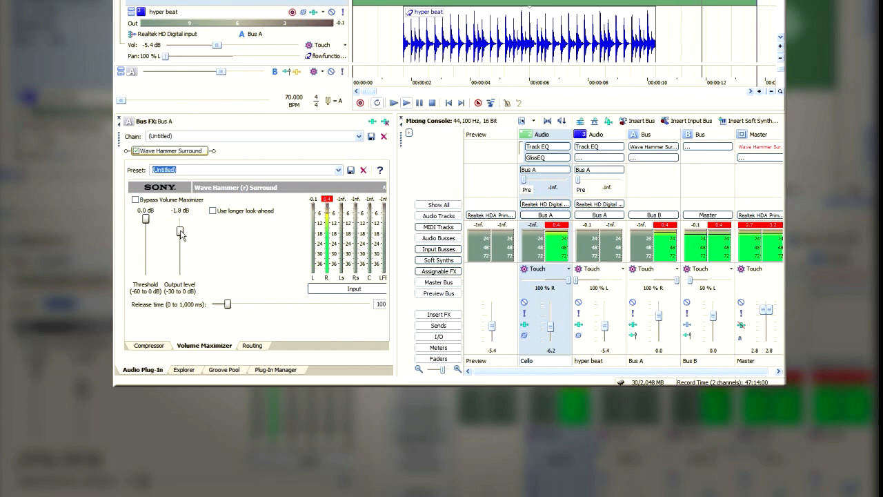
{"action": "left_click_drag", "start_coordinate": [179, 232], "coordinate": [179, 228]}
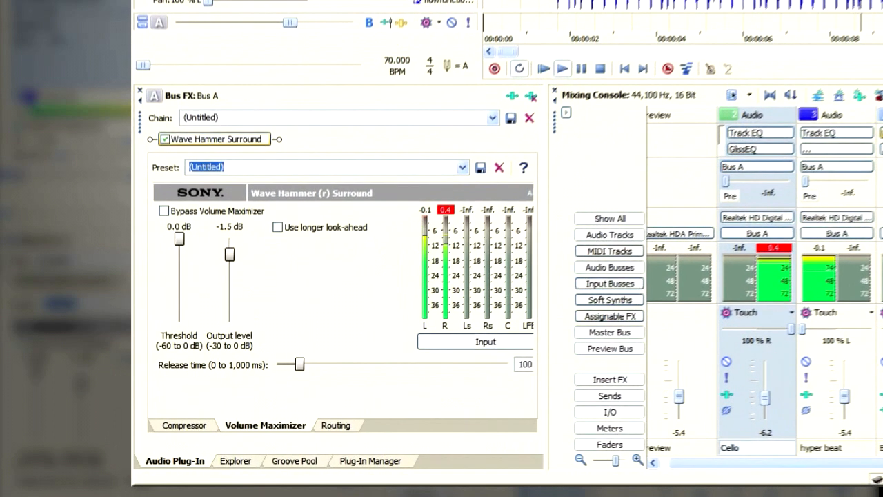
- Set the Wave Hammer compressor threshold to -28.6 dB and ratio to 31.8:1
{"action": "left_click", "coordinate": [184, 425]}
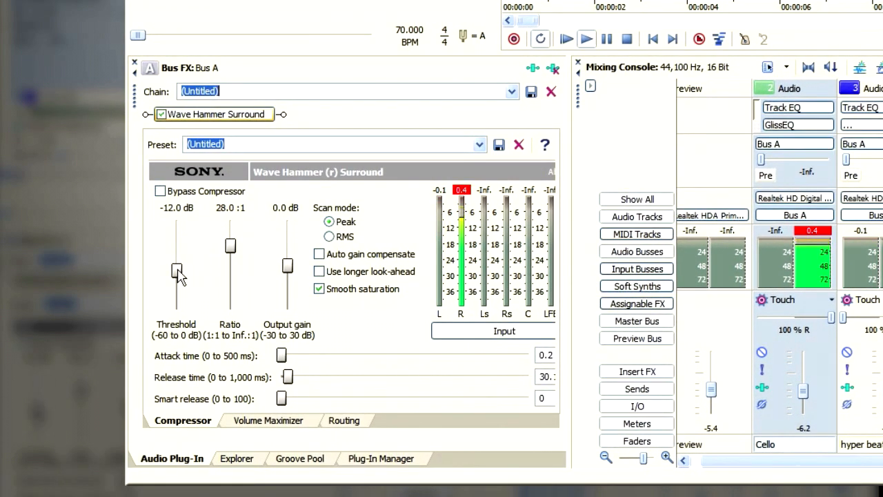
{"action": "left_click_drag", "start_coordinate": [177, 271], "coordinate": [179, 289]}
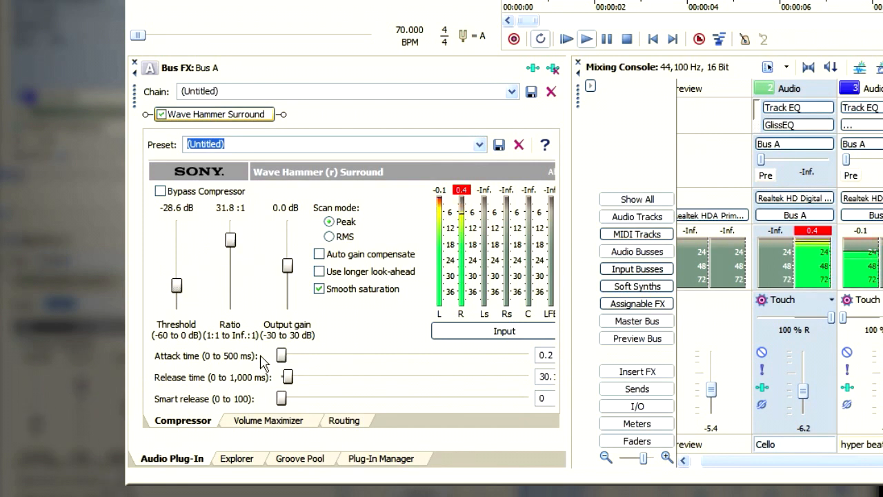
{"action": "left_click_drag", "start_coordinate": [286, 377], "coordinate": [412, 377]}
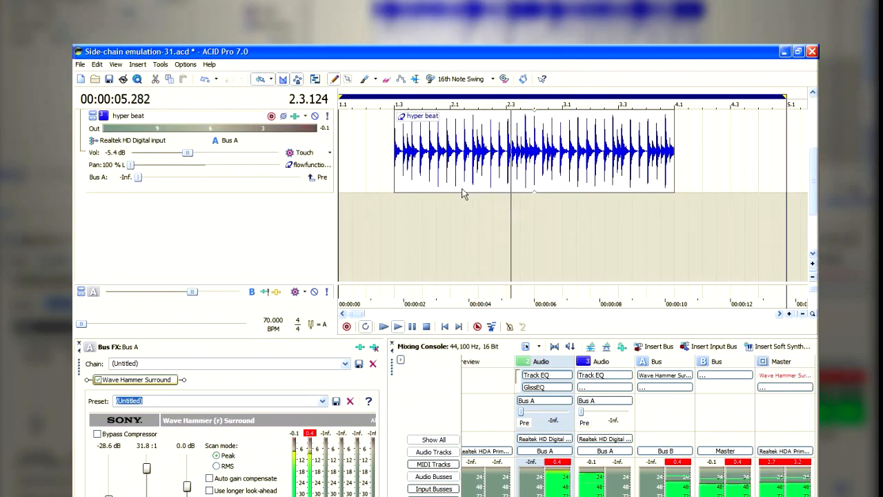
- Duplicate the hyper beat track, route the copy to Master, and pan it center
{"action": "left_click", "coordinate": [351, 224]}
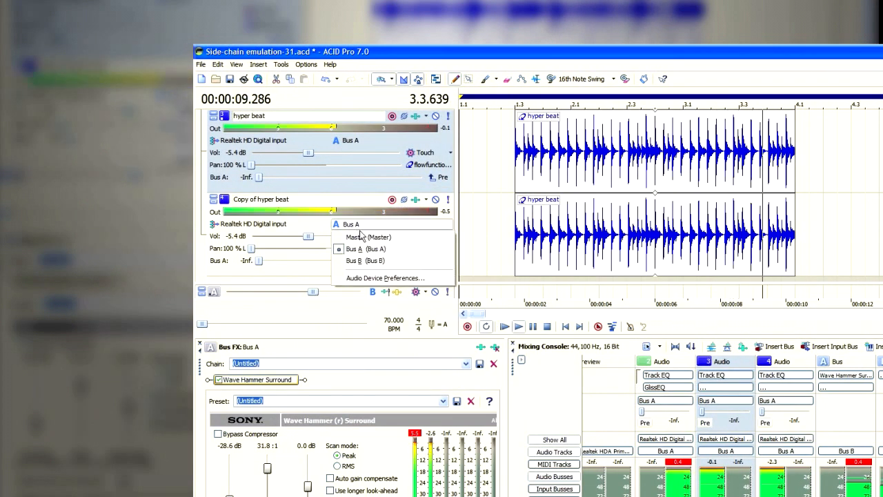
{"action": "left_click", "coordinate": [365, 237]}
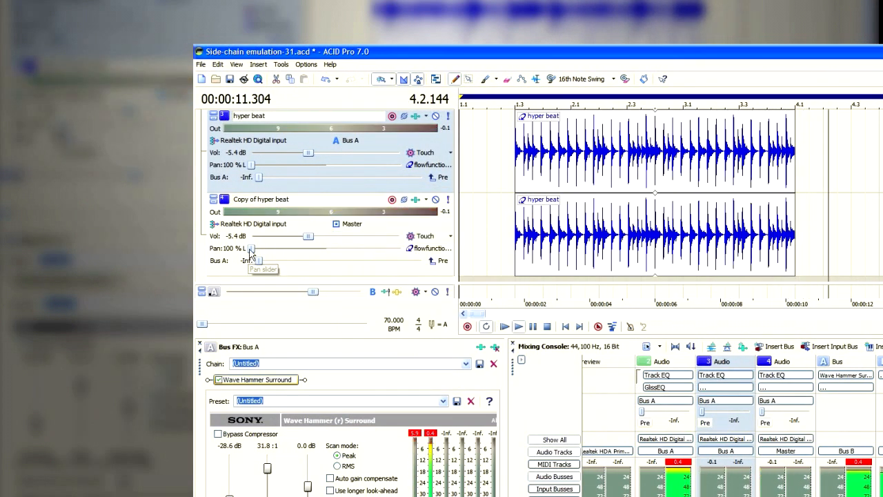
{"action": "left_click_drag", "start_coordinate": [252, 248], "coordinate": [325, 248]}
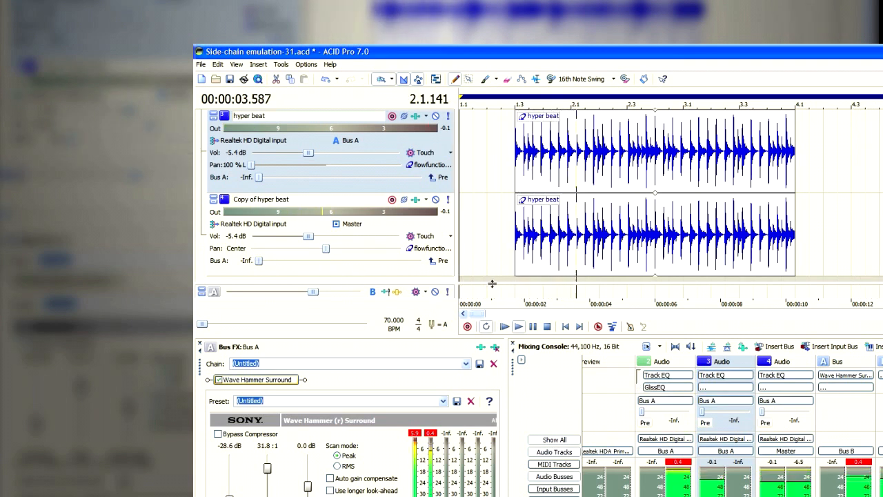
{"action": "left_click", "coordinate": [504, 327]}
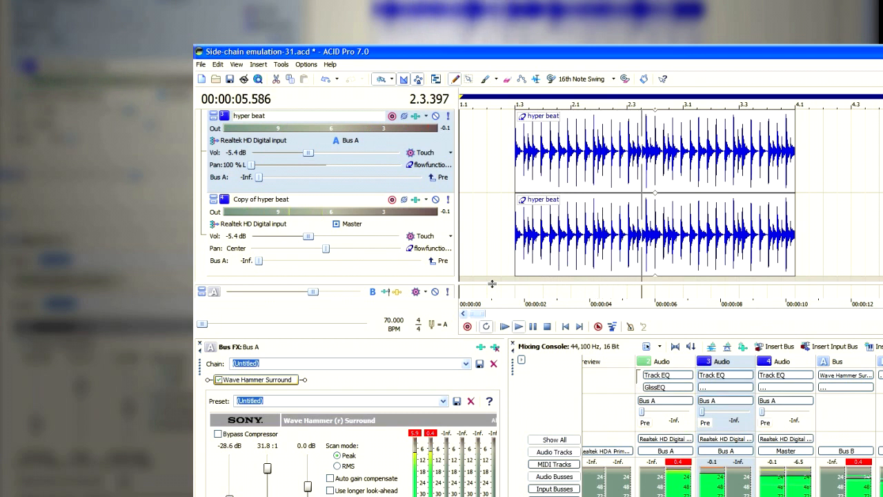
{"action": "left_click", "coordinate": [503, 326]}
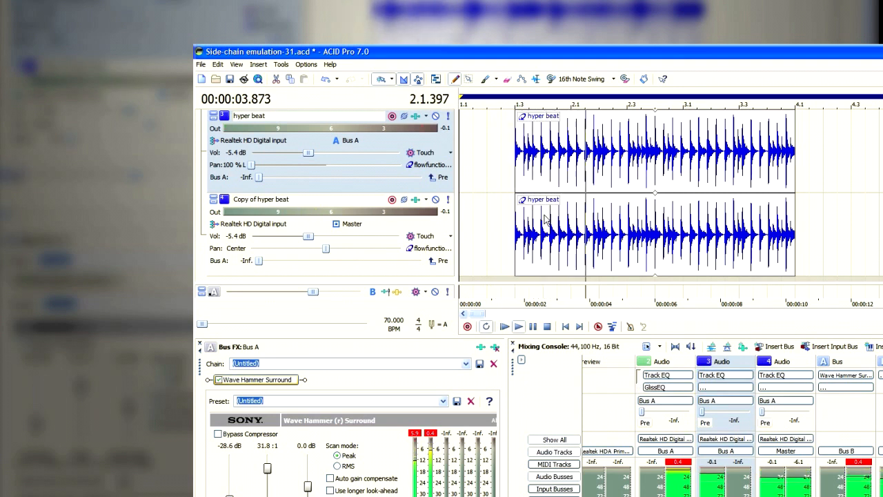
{"action": "left_click", "coordinate": [518, 326]}
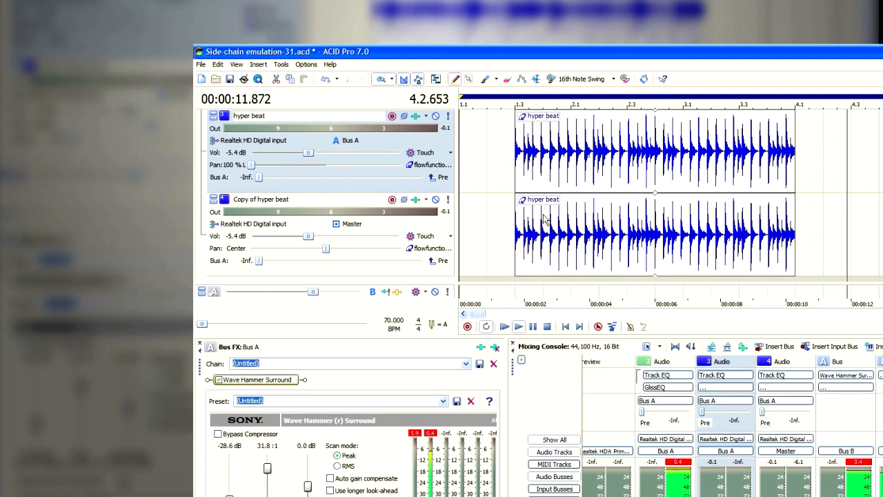
{"action": "left_click", "coordinate": [565, 326]}
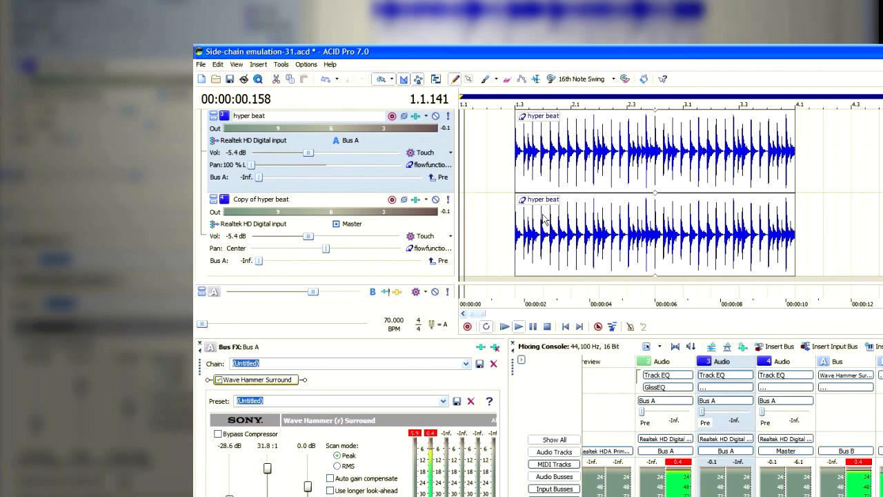
{"action": "left_click", "coordinate": [504, 326]}
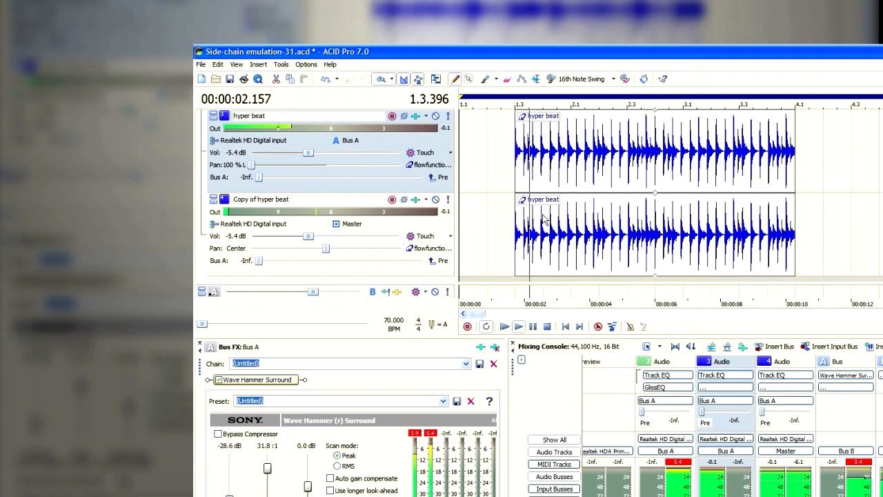